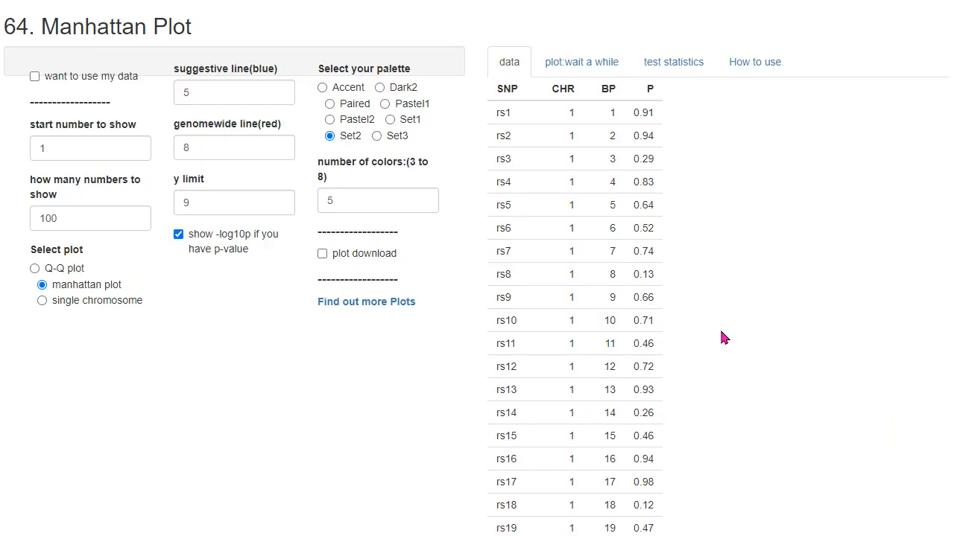
mouse_move(639, 175)
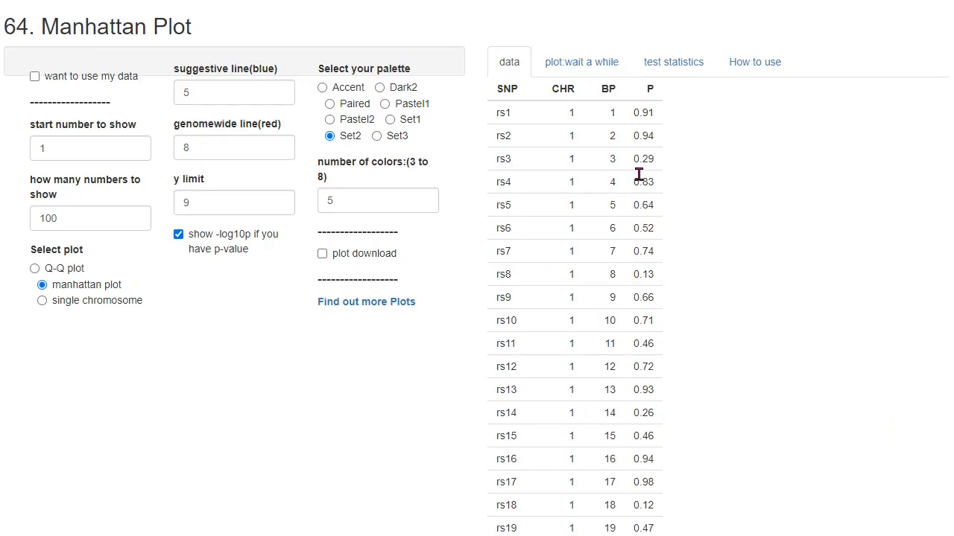
Scroll the page and open the 'plot: wait a while' tab to render the chromosome 1–22 Manhattan plot.
scroll("down", 3)
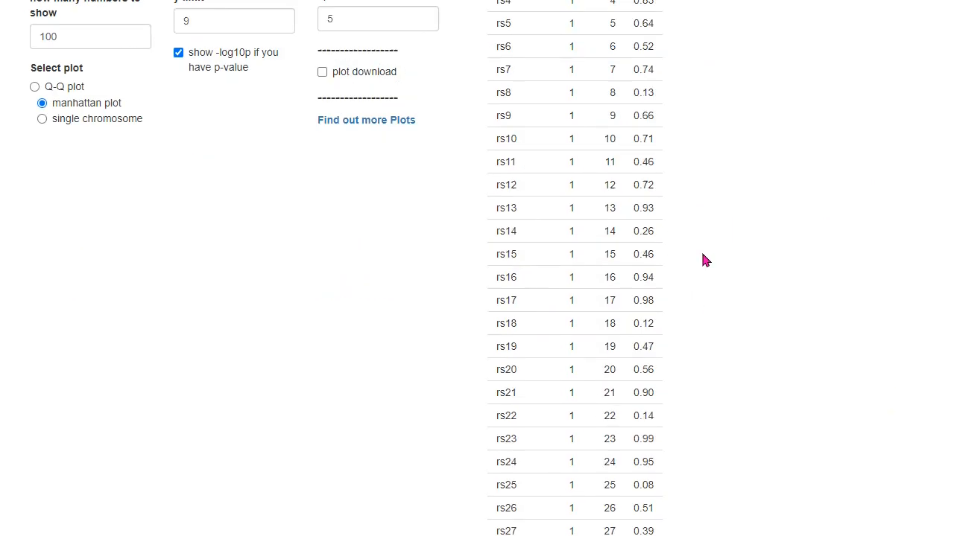
scroll("down", 3)
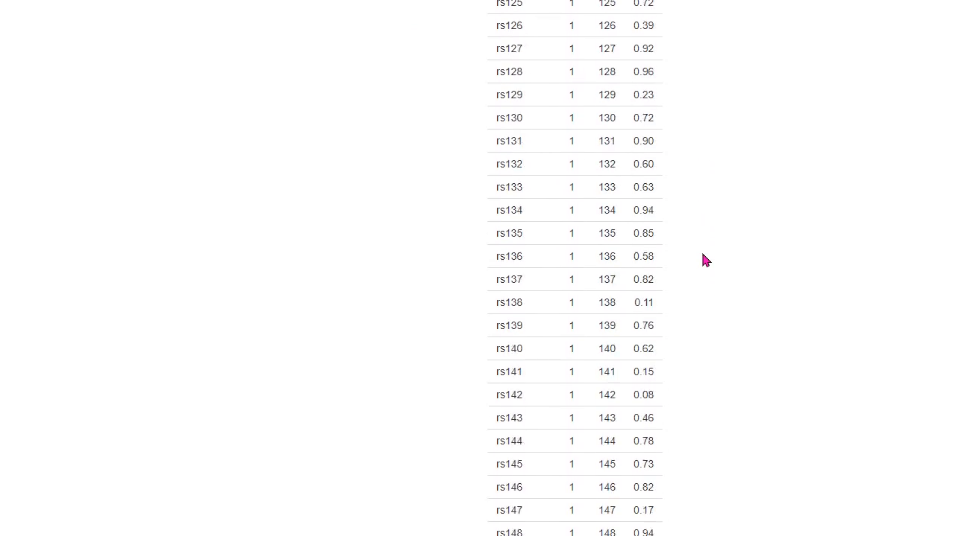
scroll("down", 3)
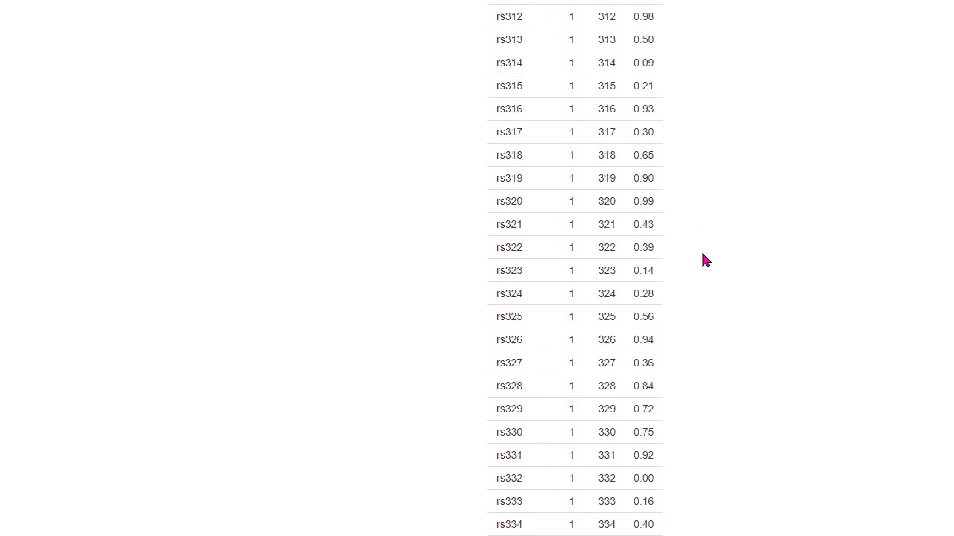
scroll("up", 3)
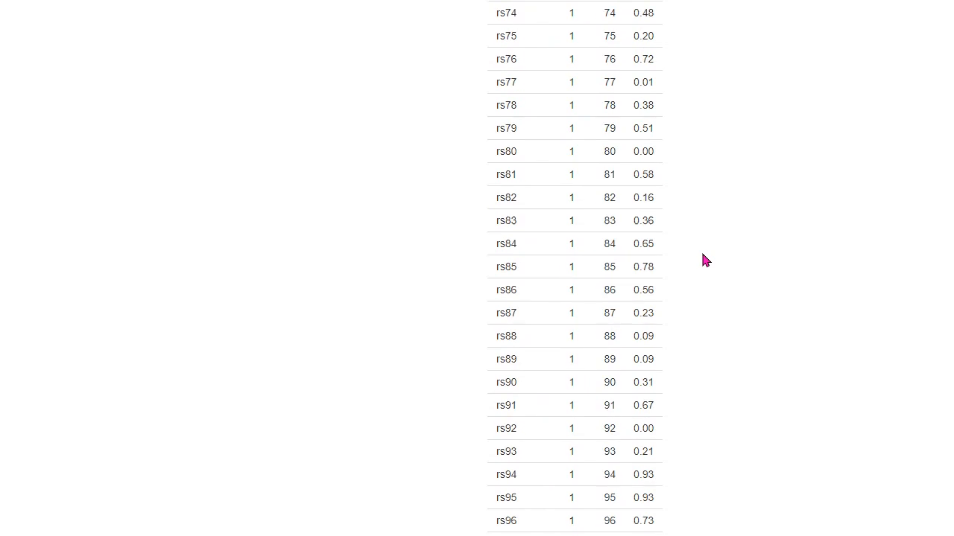
scroll("up", 3)
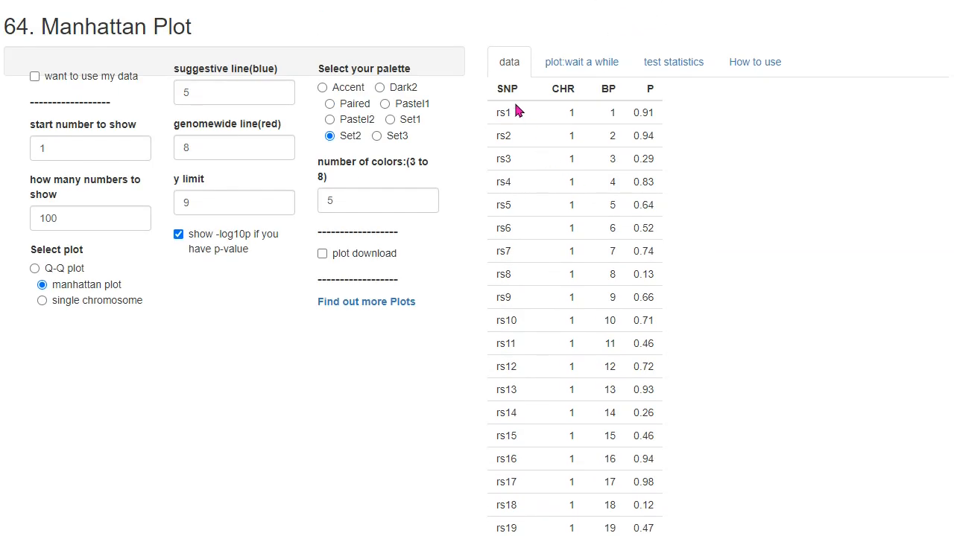
mouse_move(581, 61)
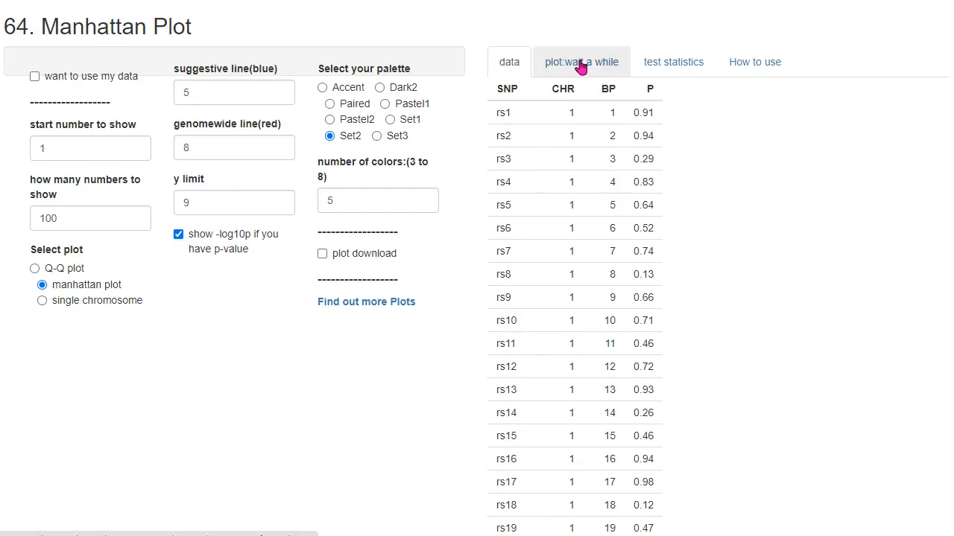
left_click(581, 62)
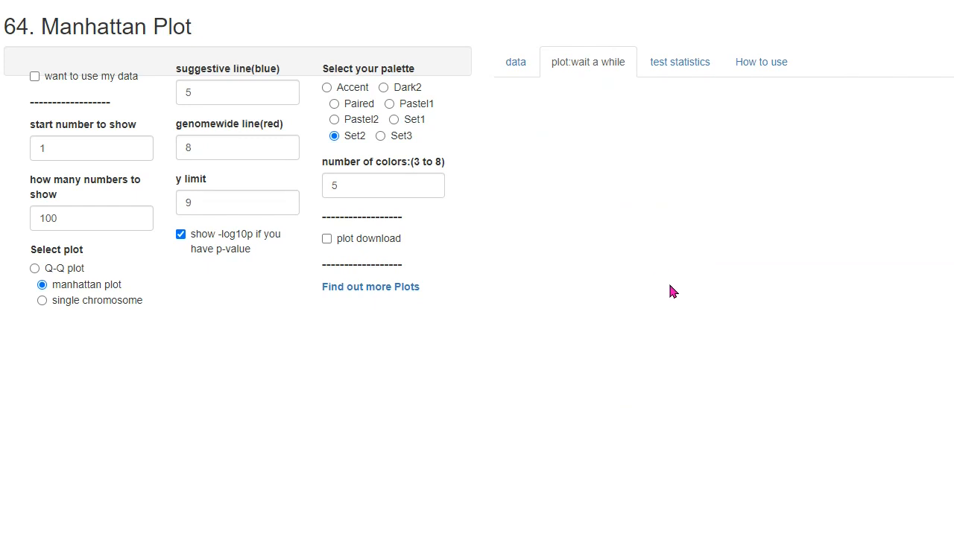
left_click(588, 62)
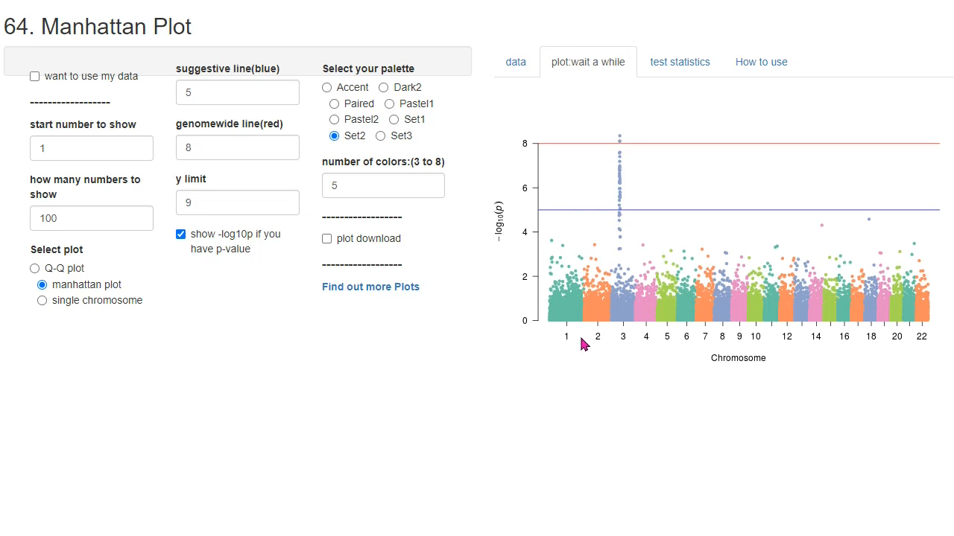
mouse_move(570, 319)
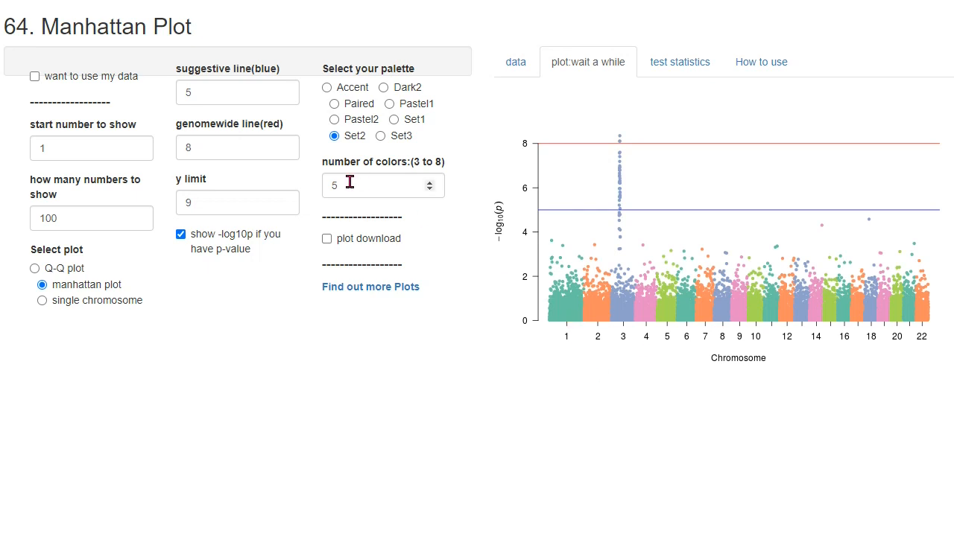
mouse_move(647, 313)
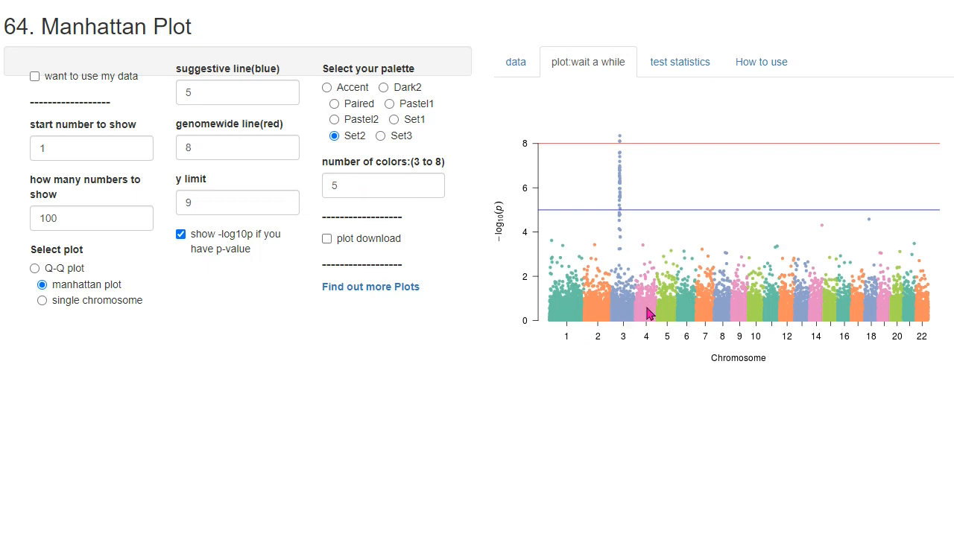
mouse_move(685, 316)
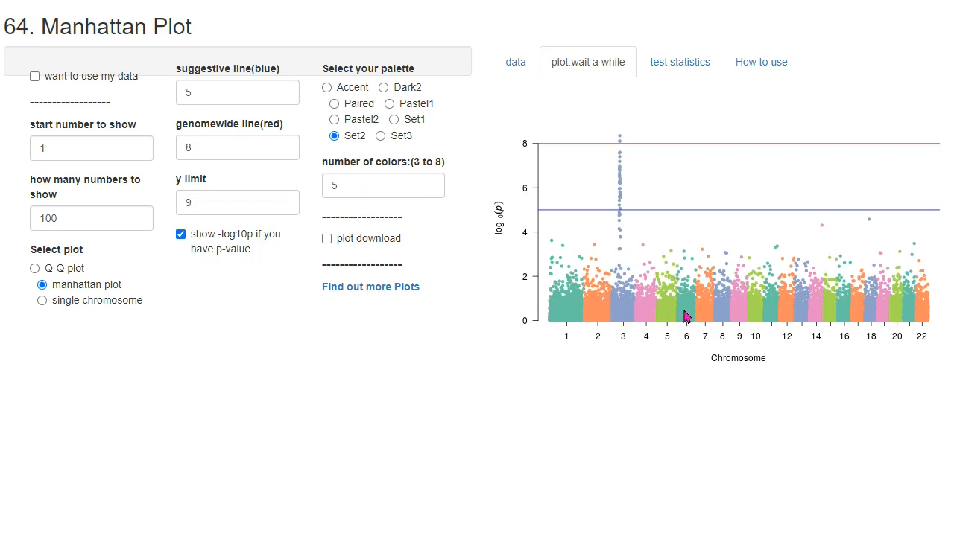
mouse_move(675, 338)
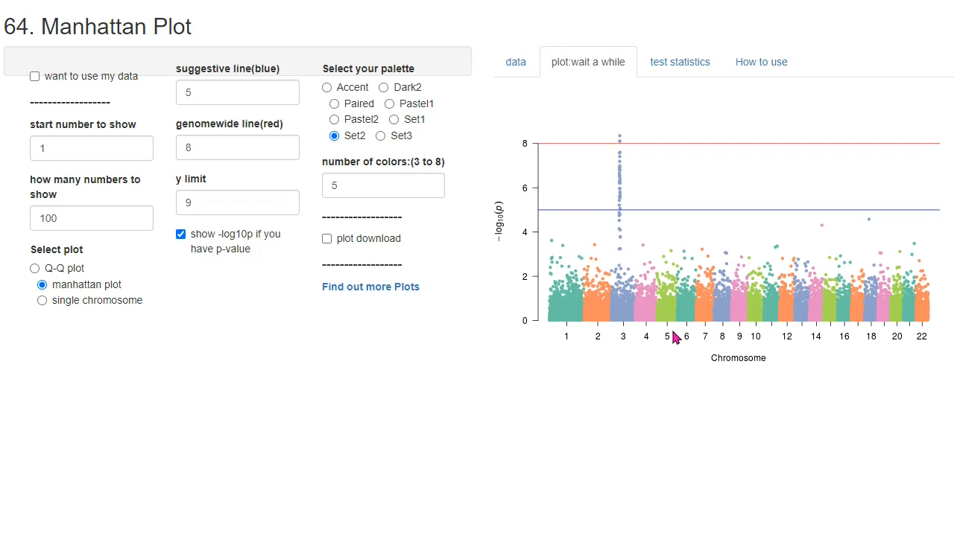
left_click(383, 185)
type("7")
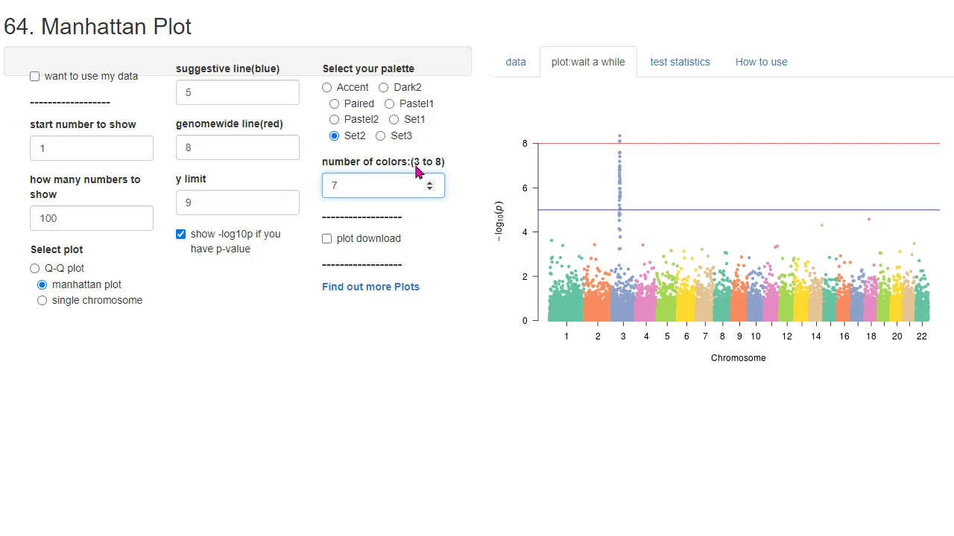
mouse_move(438, 169)
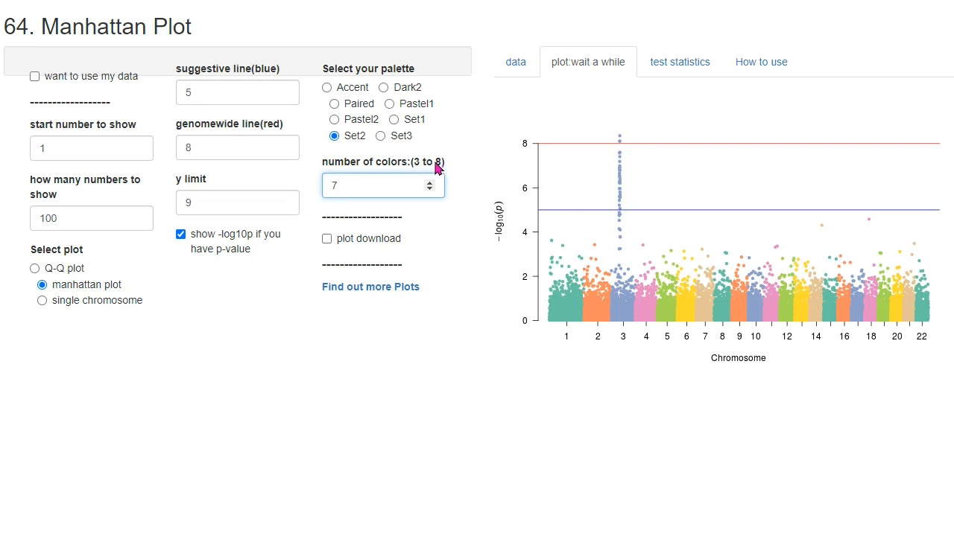
mouse_move(334, 87)
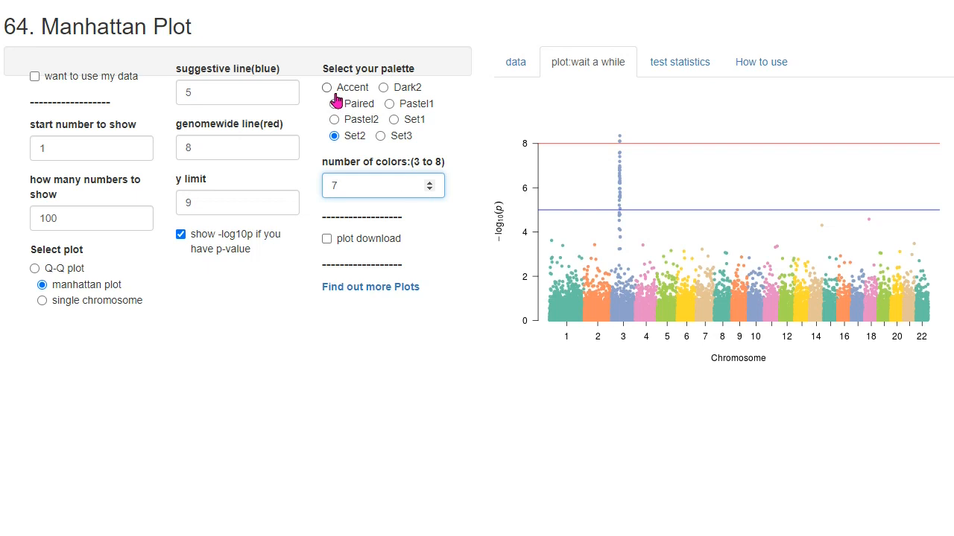
Preview the Accent and Dark2 palettes, then settle on the Set1 palette.
left_click(326, 87)
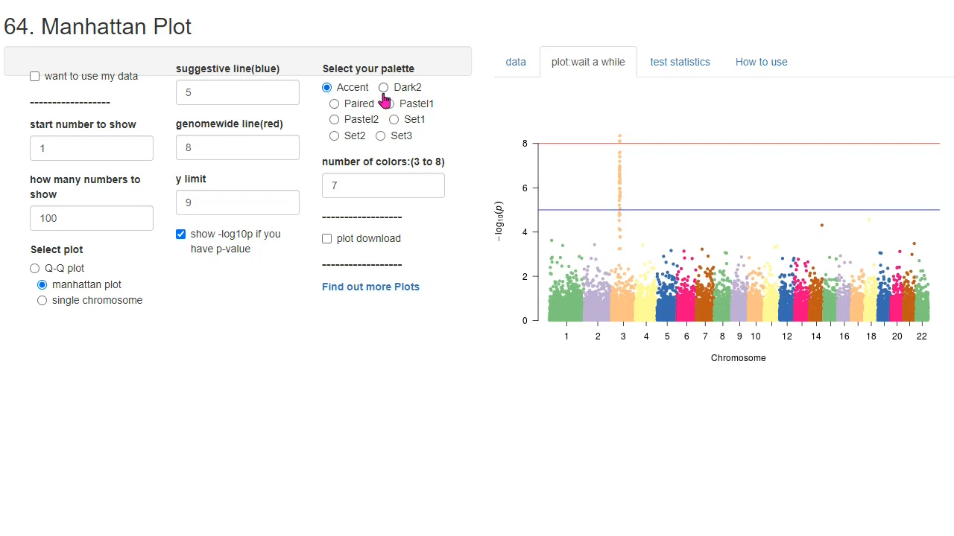
left_click(383, 87)
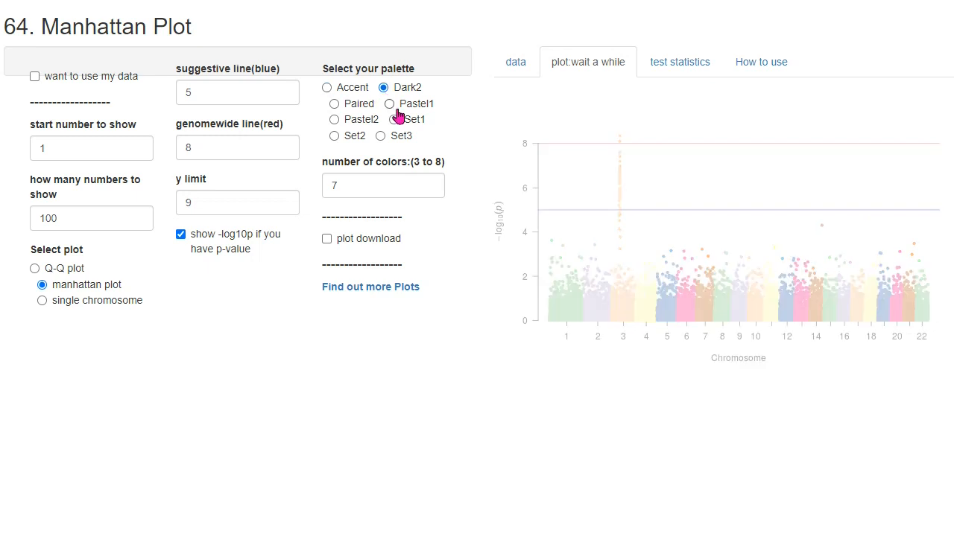
left_click(389, 120)
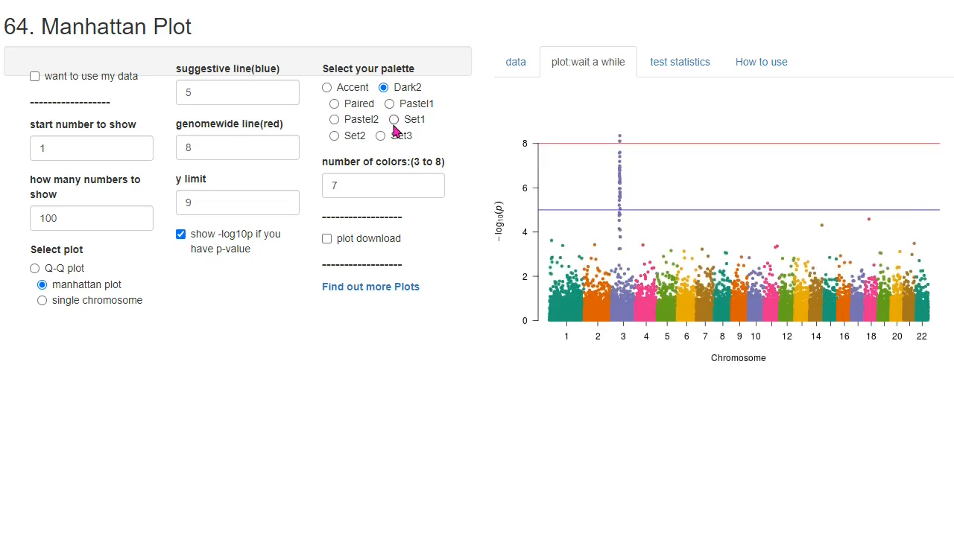
left_click(394, 119)
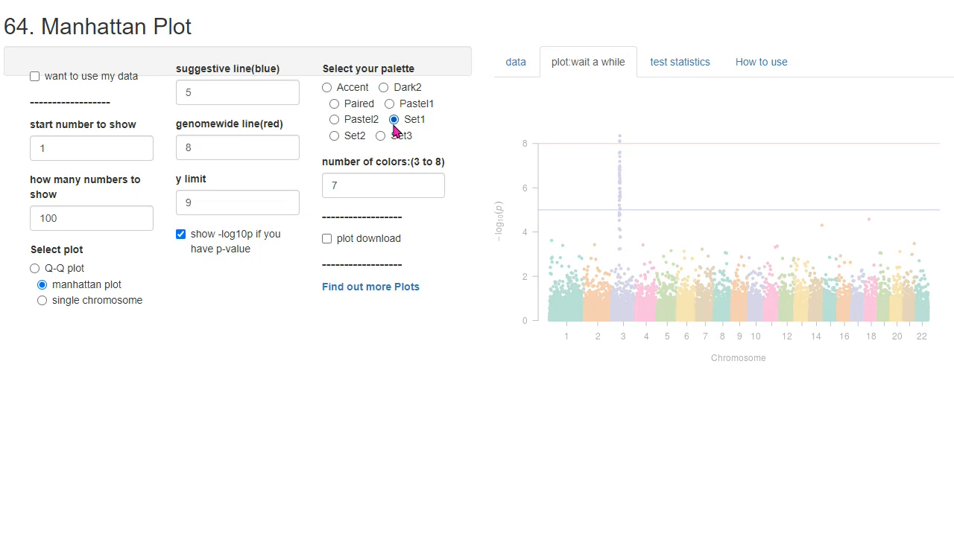
left_click(394, 119)
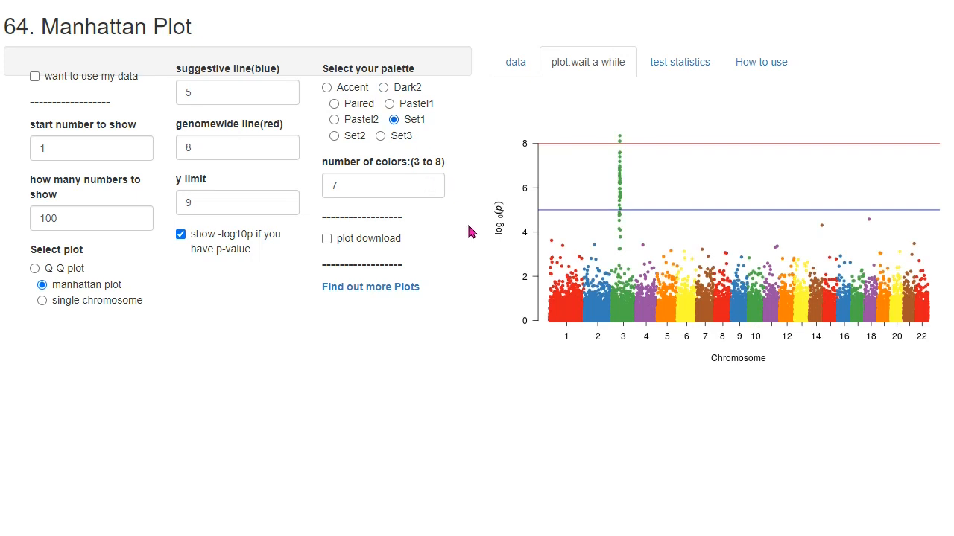
mouse_move(564, 218)
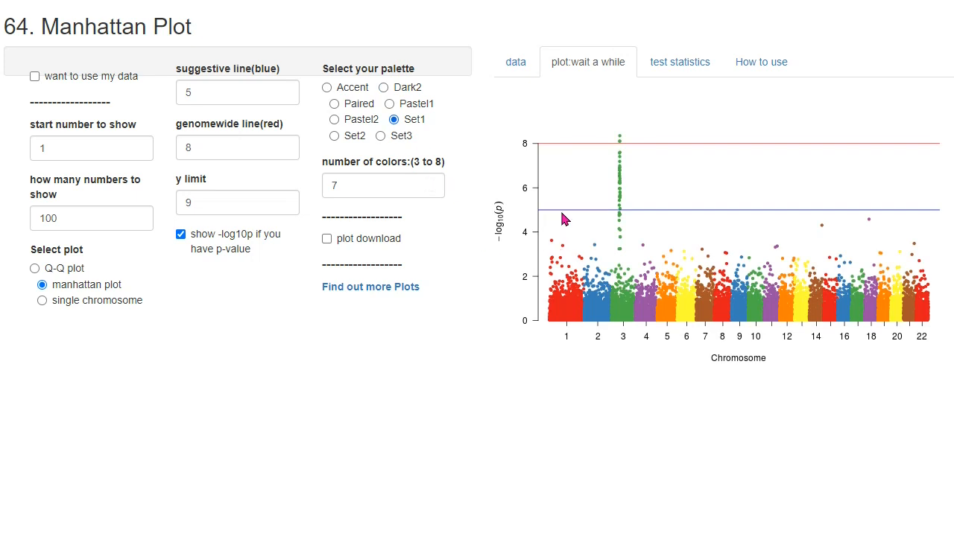
mouse_move(529, 229)
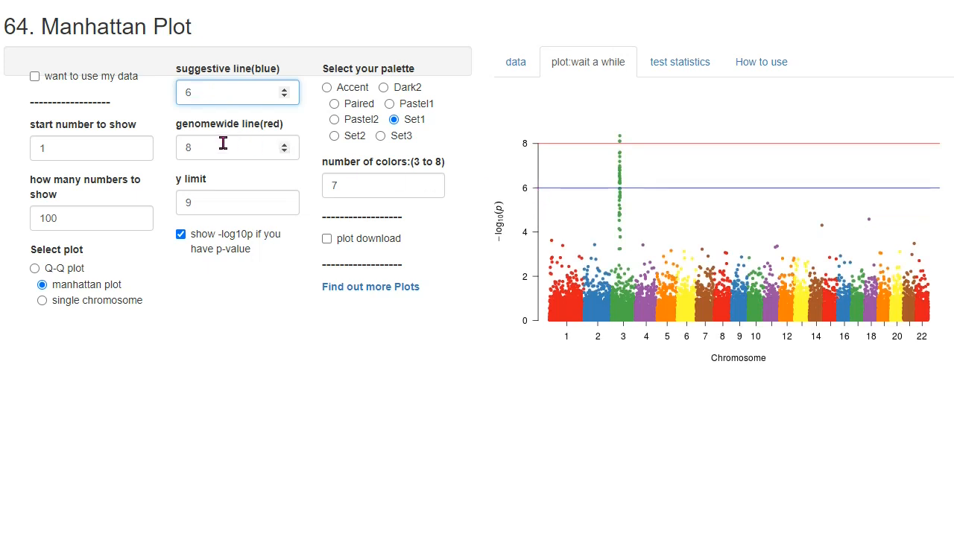
Set the suggestive line to 6 and the genome-wide line to 9, and enter y limit 11.
left_click(231, 92)
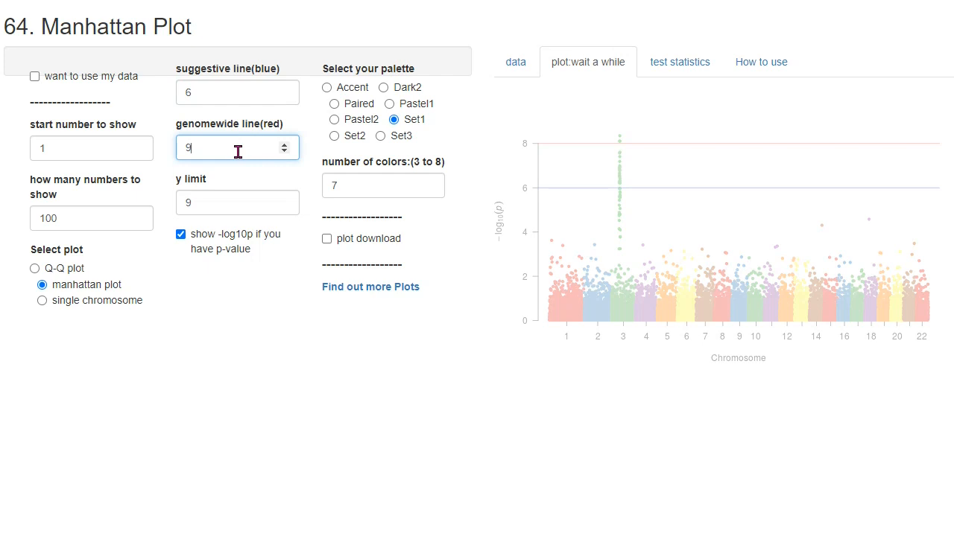
left_click(237, 202)
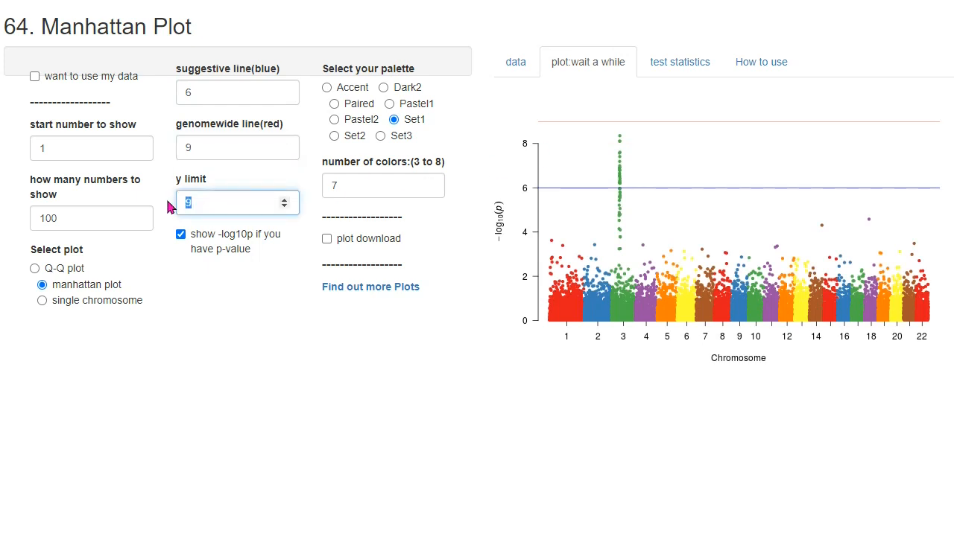
type("11")
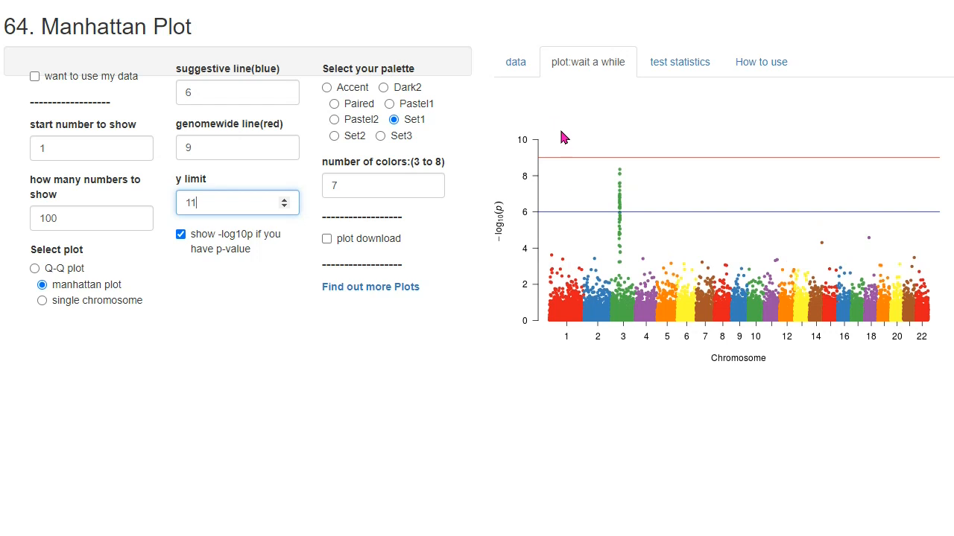
mouse_move(783, 358)
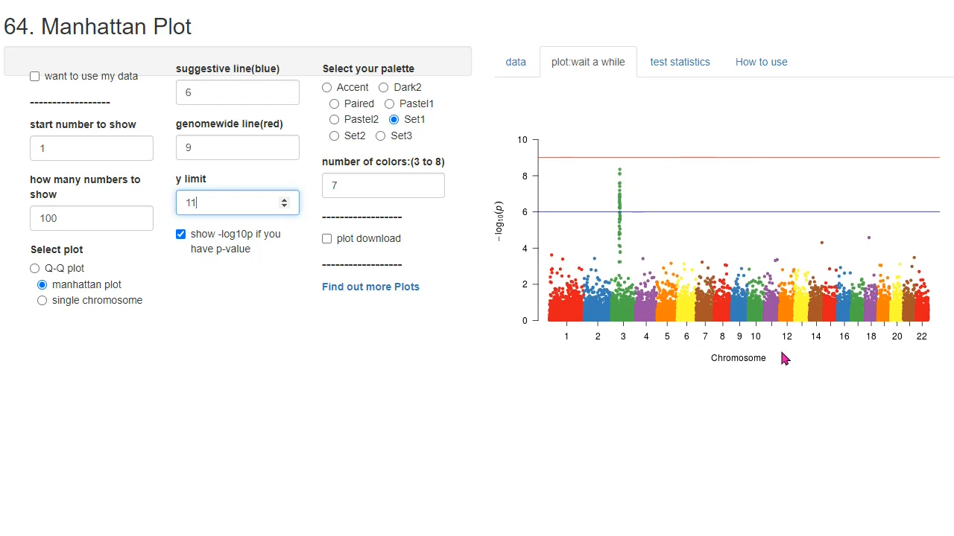
Apply the y limit of 11 so the Manhattan plot redraws.
left_click(34, 269)
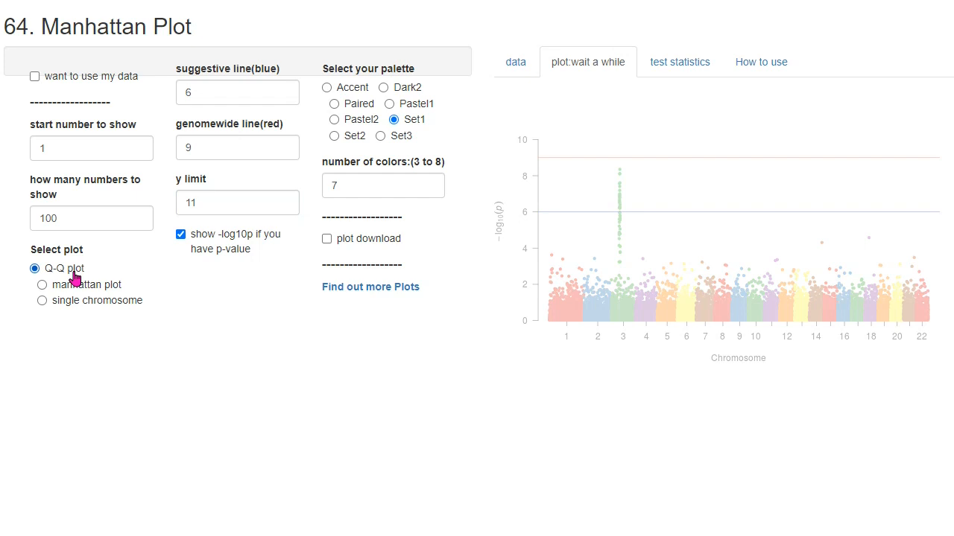
Show the Q-Q plot, then the single-chromosome plot of chromosome 11.
left_click(35, 269)
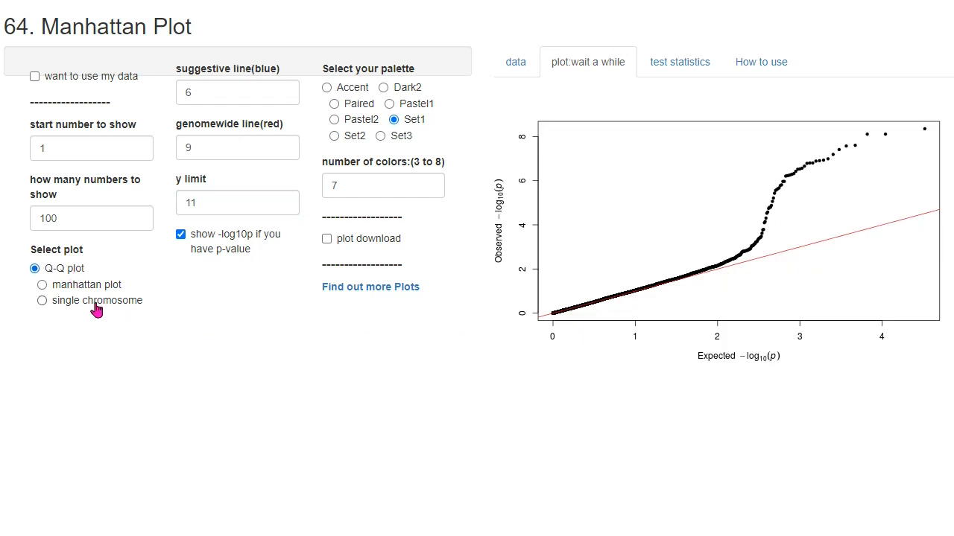
left_click(42, 301)
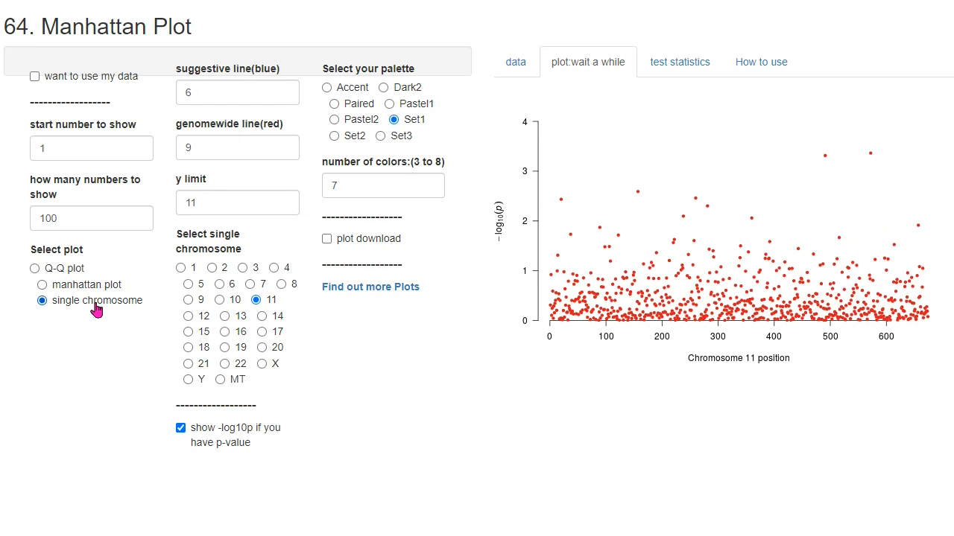
Return to single-chromosome view and plot chromosomes 1, 2, then 3 individually.
left_click(42, 284)
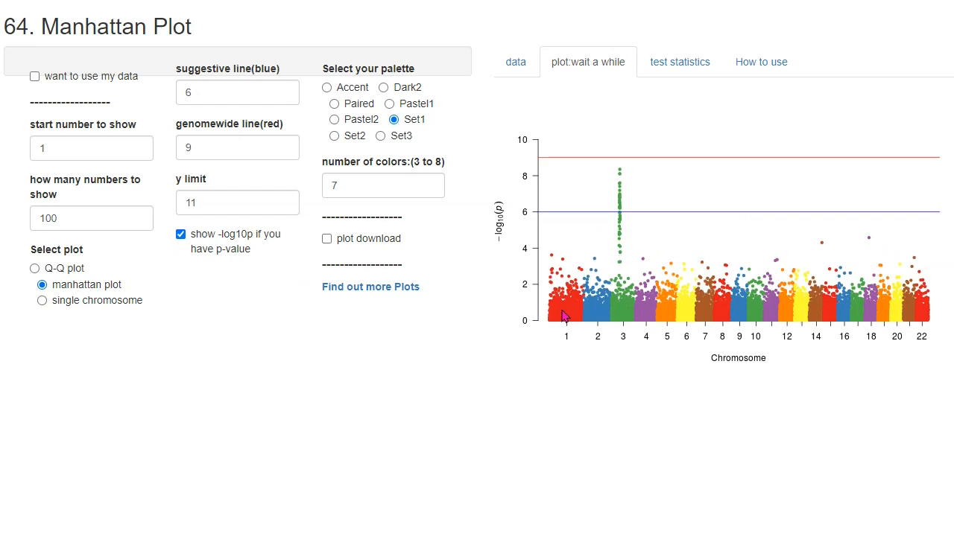
mouse_move(600, 299)
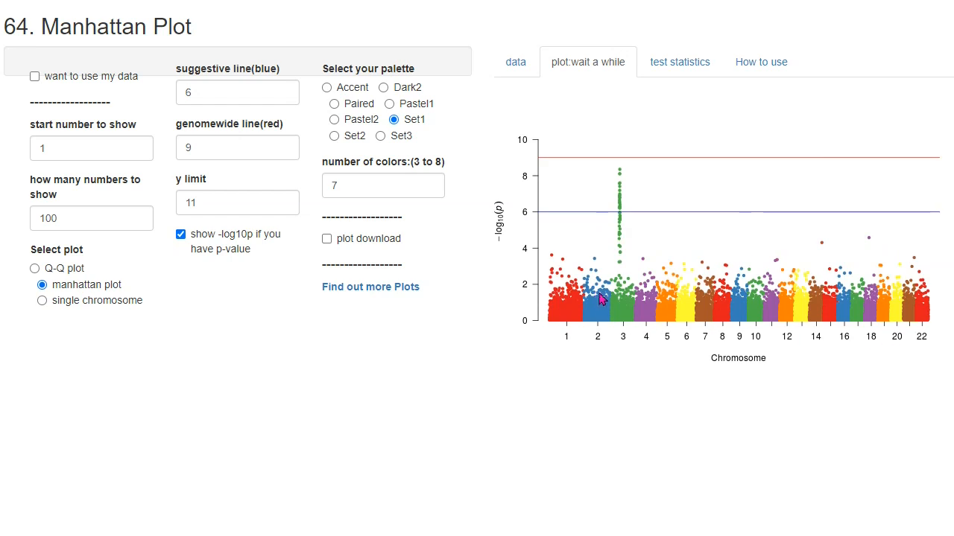
left_click(41, 300)
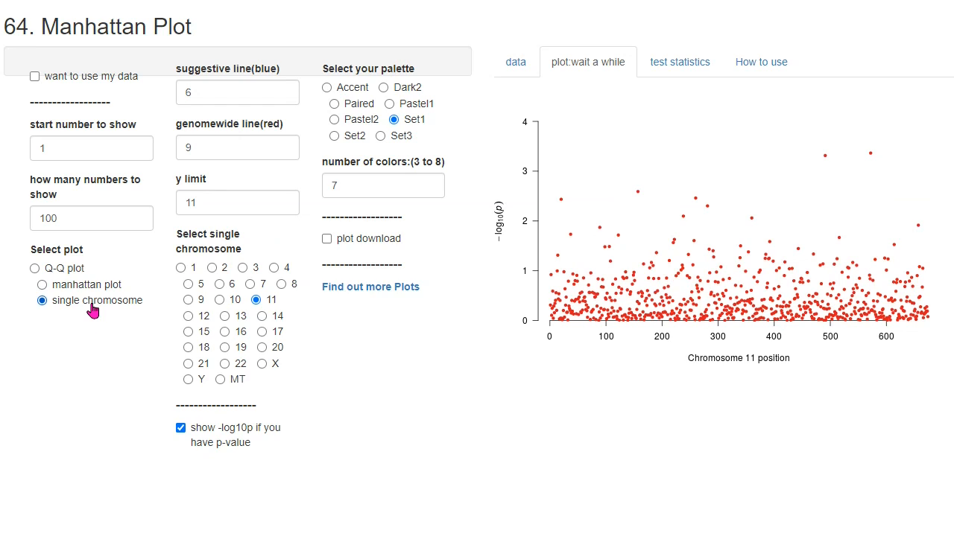
mouse_move(267, 289)
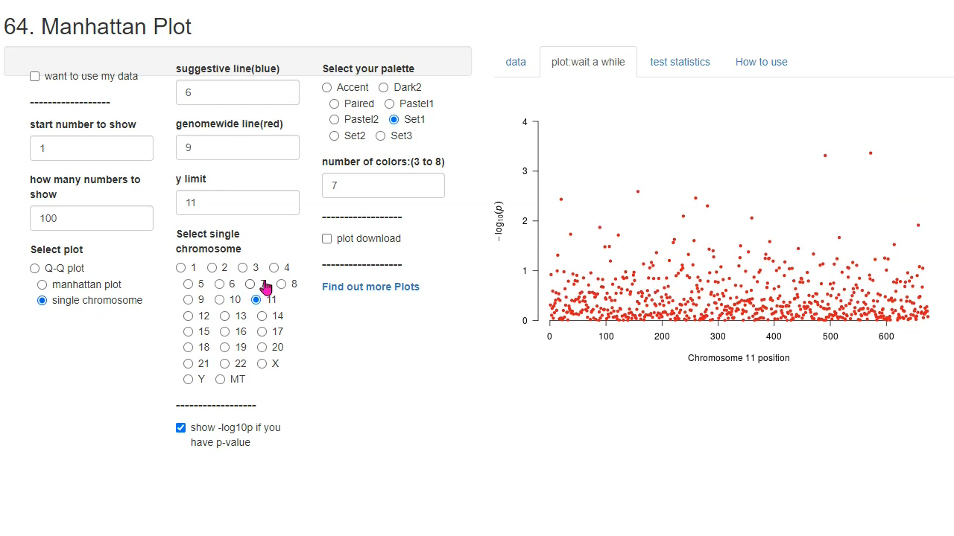
mouse_move(187, 267)
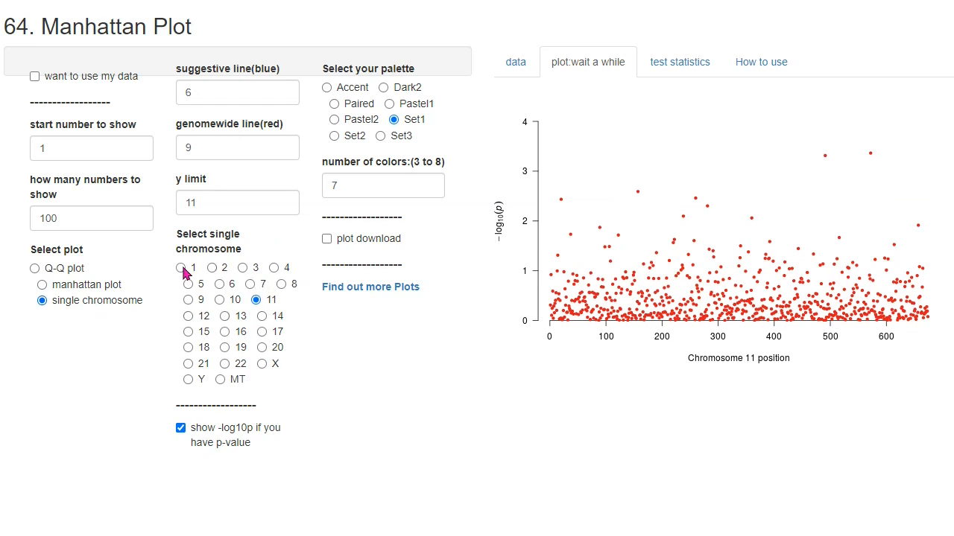
left_click(188, 267)
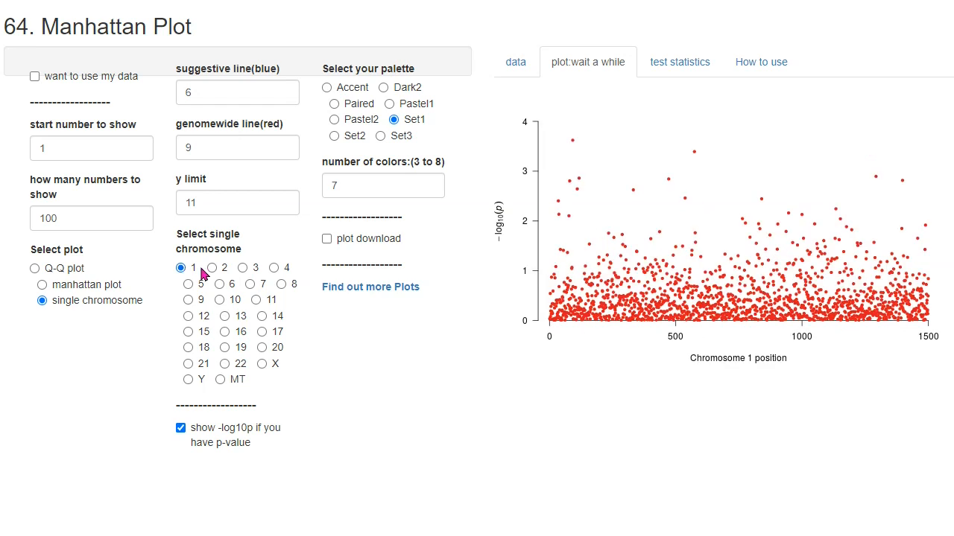
left_click(212, 267)
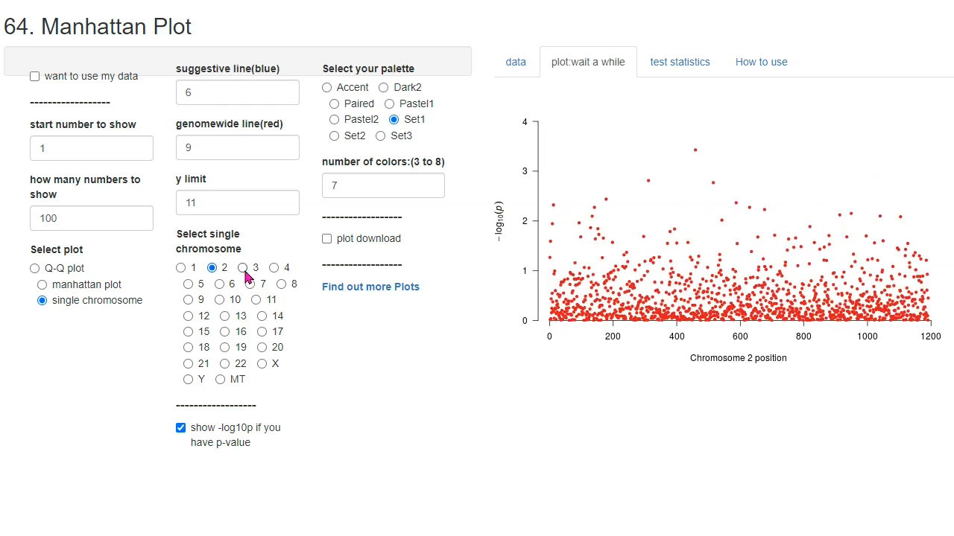
left_click(243, 268)
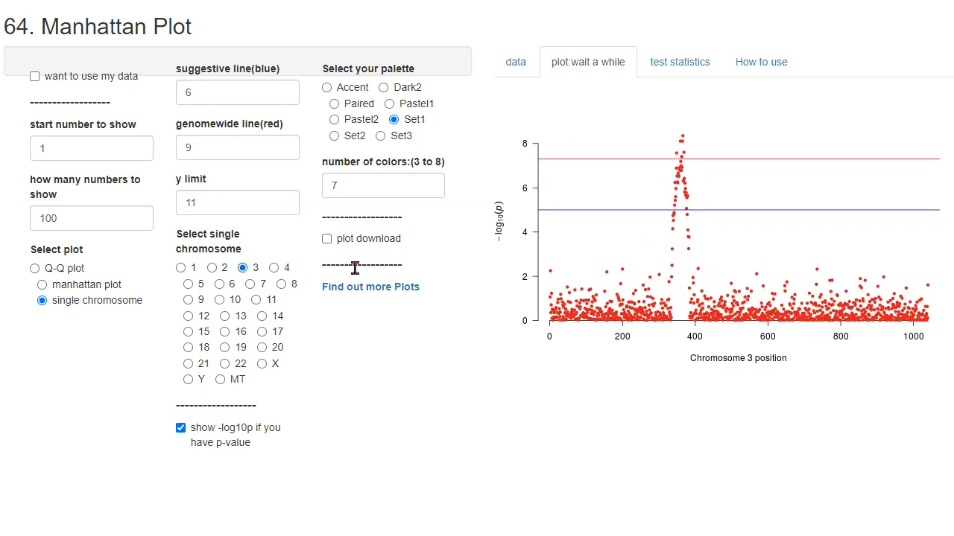
Download the genome-wide Manhattan plot as a 9×6 inch PDF and open it.
left_click(326, 239)
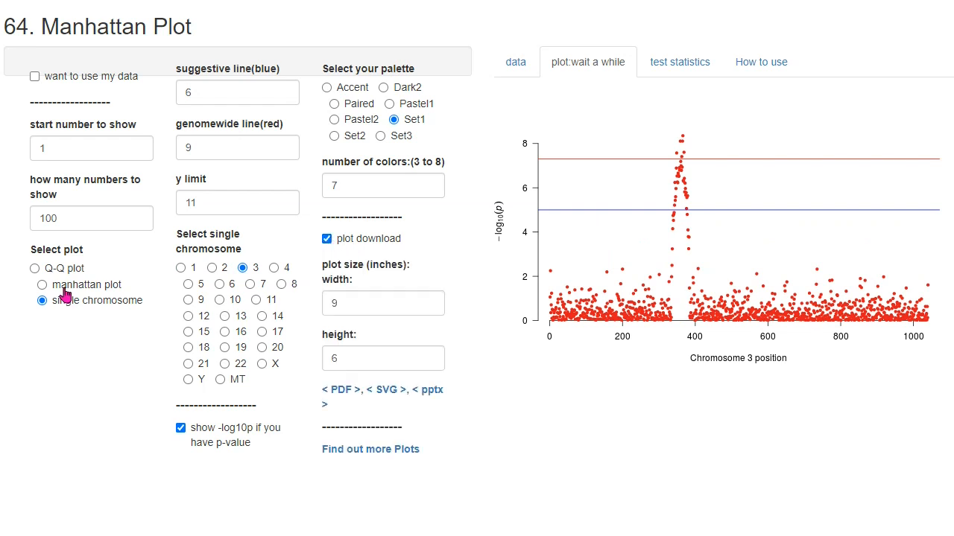
left_click(42, 284)
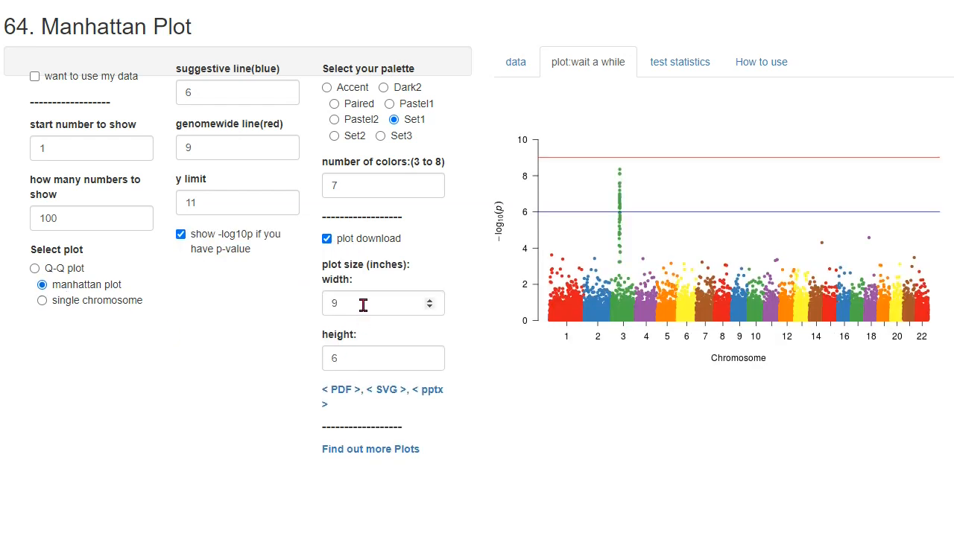
left_click(376, 303)
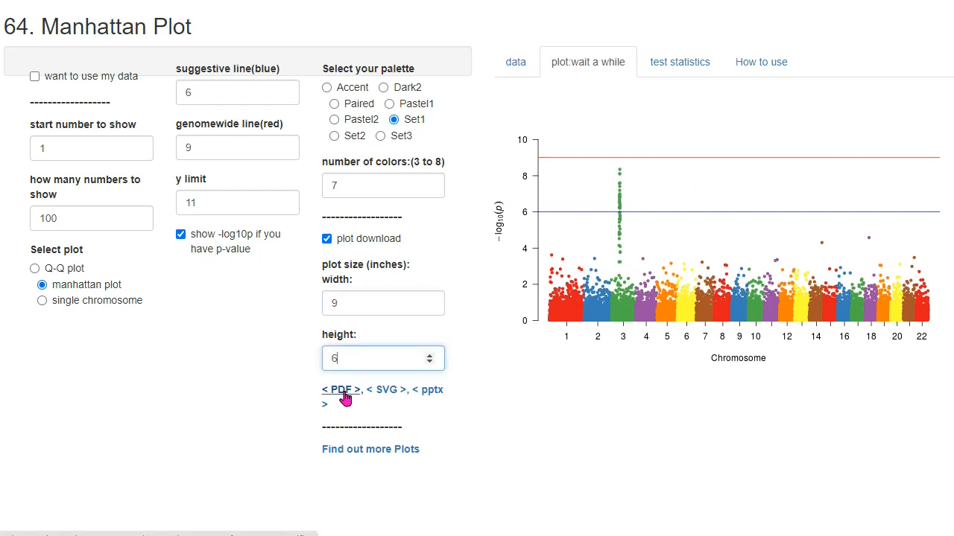
mouse_move(425, 395)
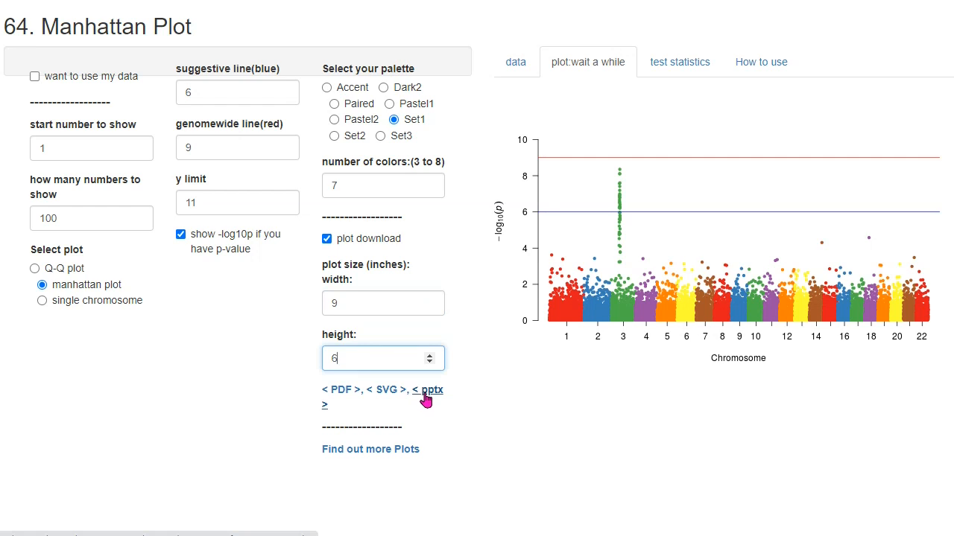
left_click(337, 390)
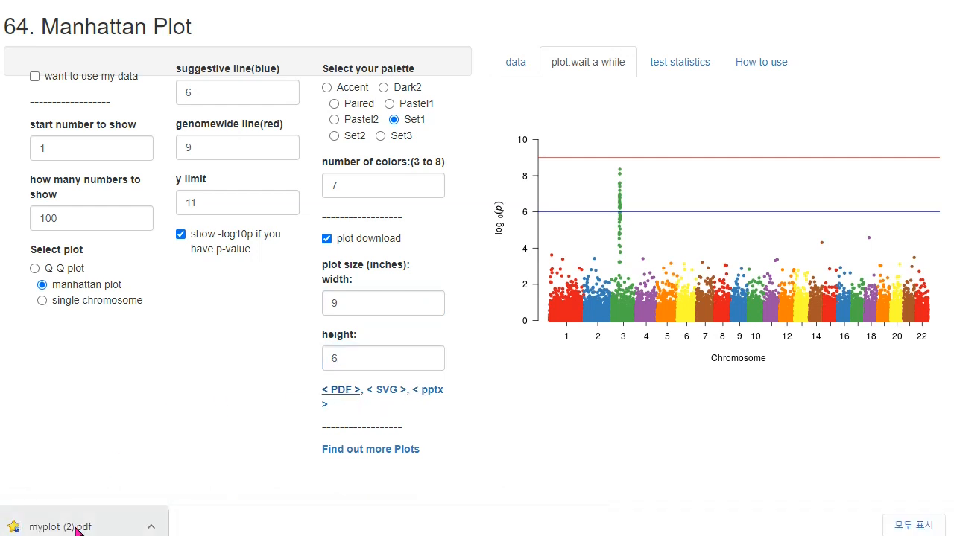
left_click(60, 526)
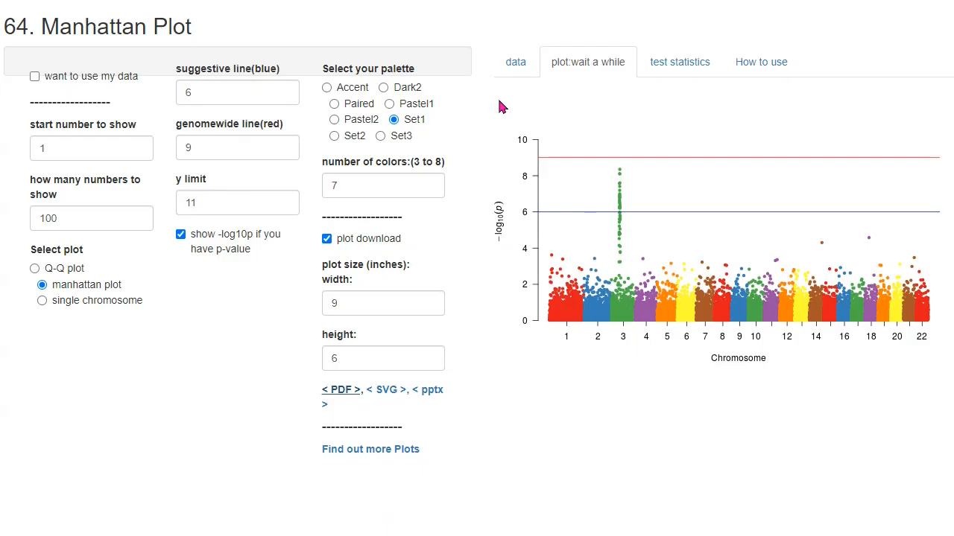
mouse_move(170, 122)
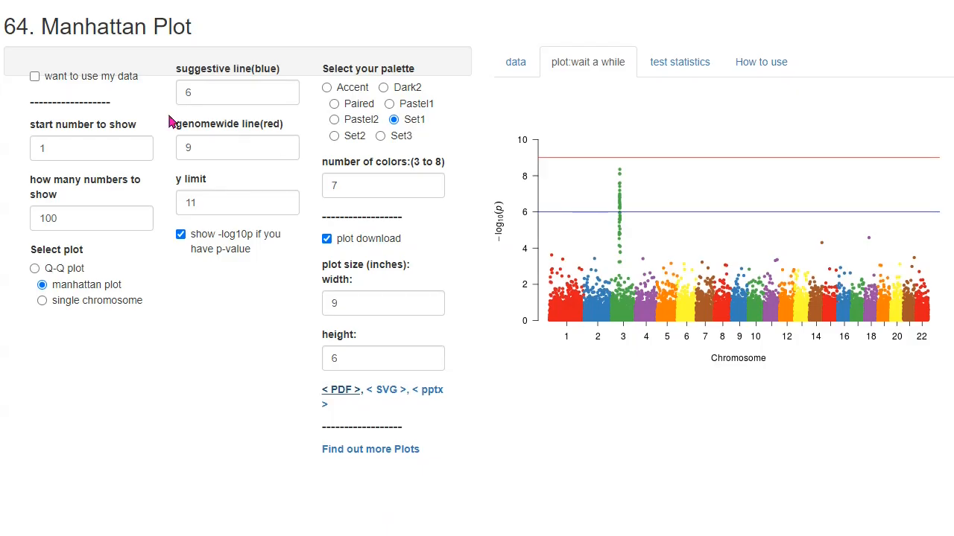
Tick 'want to use my data', browse from the data tab, and untick 'plot download'.
left_click(35, 76)
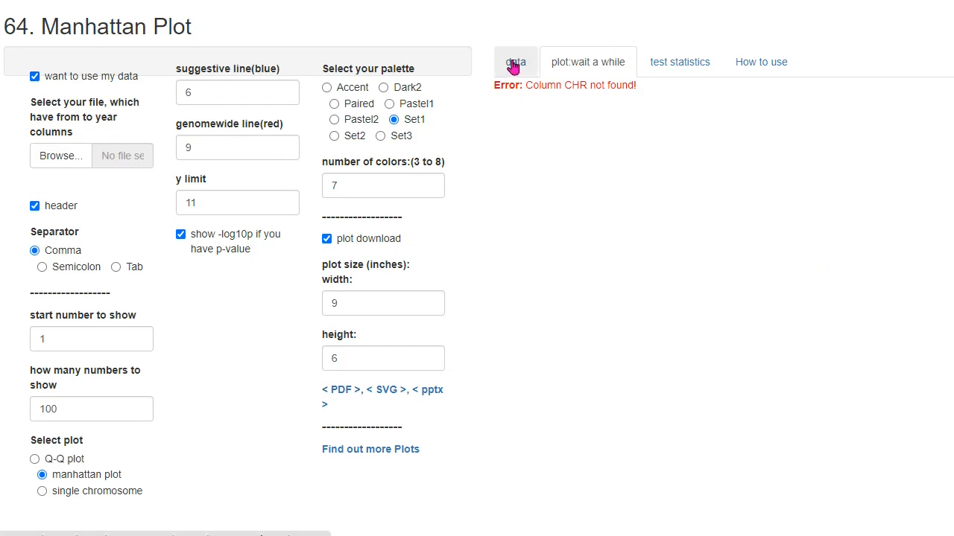
left_click(515, 62)
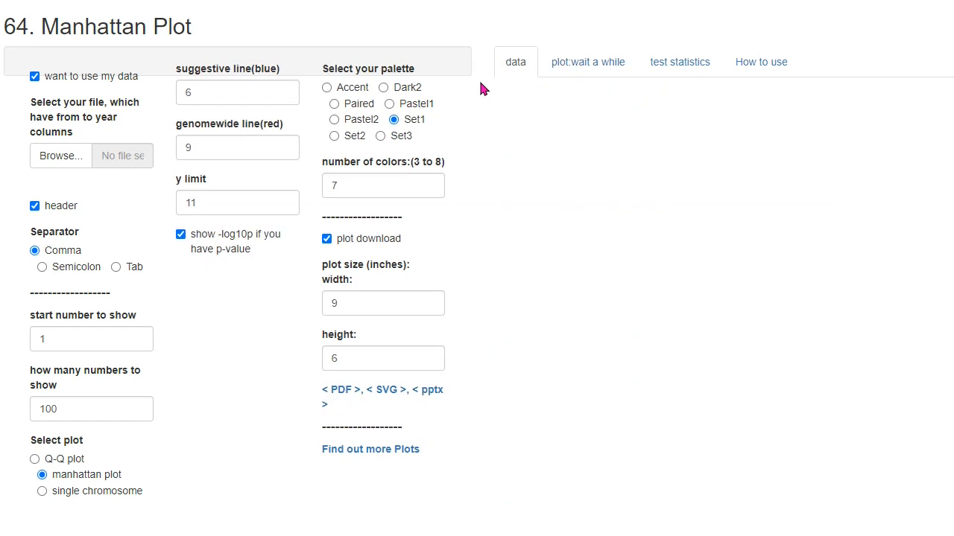
mouse_move(60, 155)
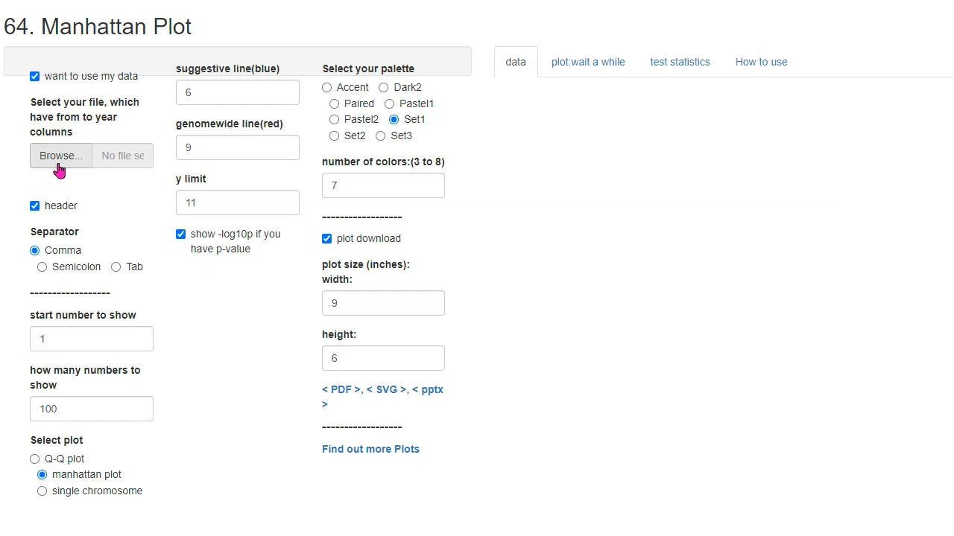
left_click(60, 155)
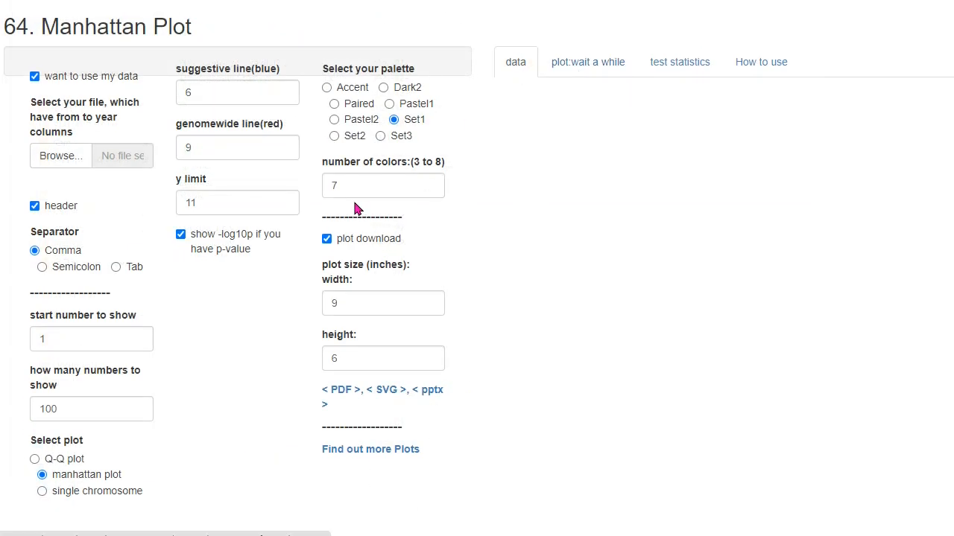
left_click(326, 238)
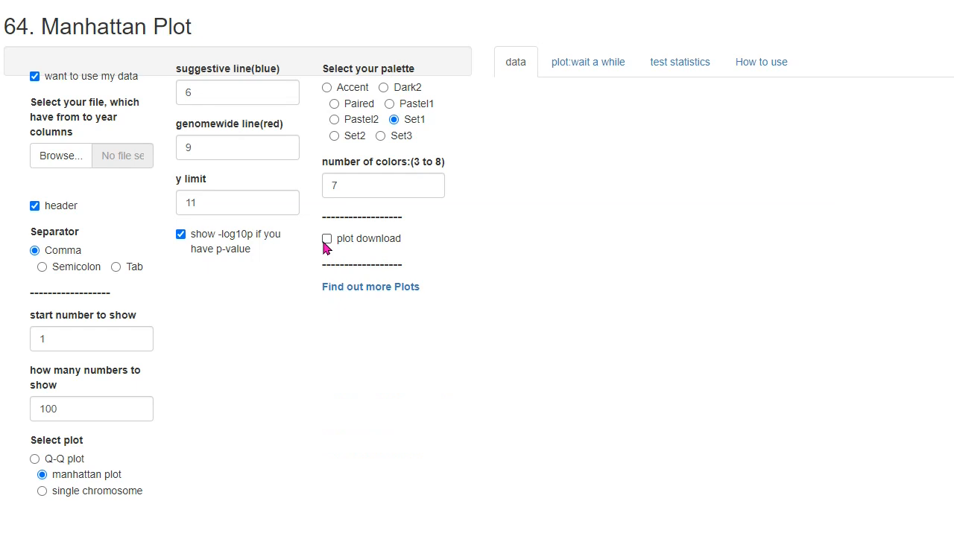